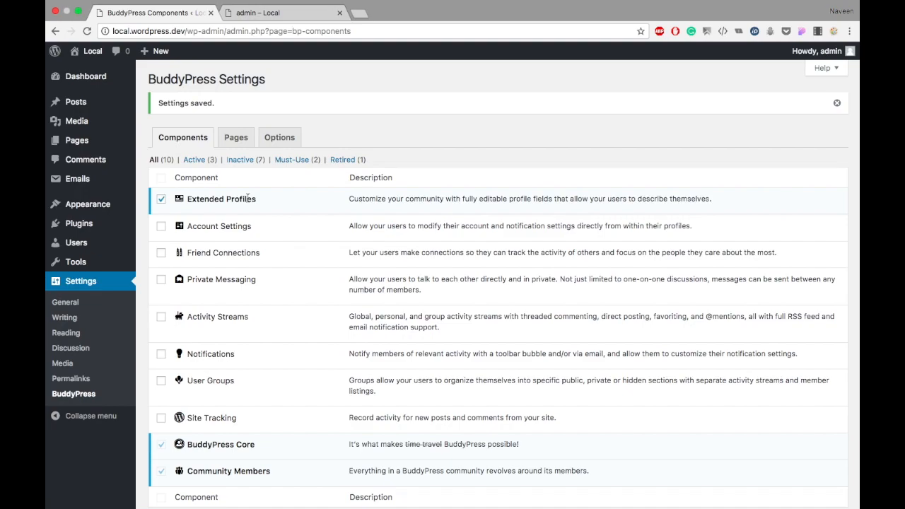
mouse_move(159, 229)
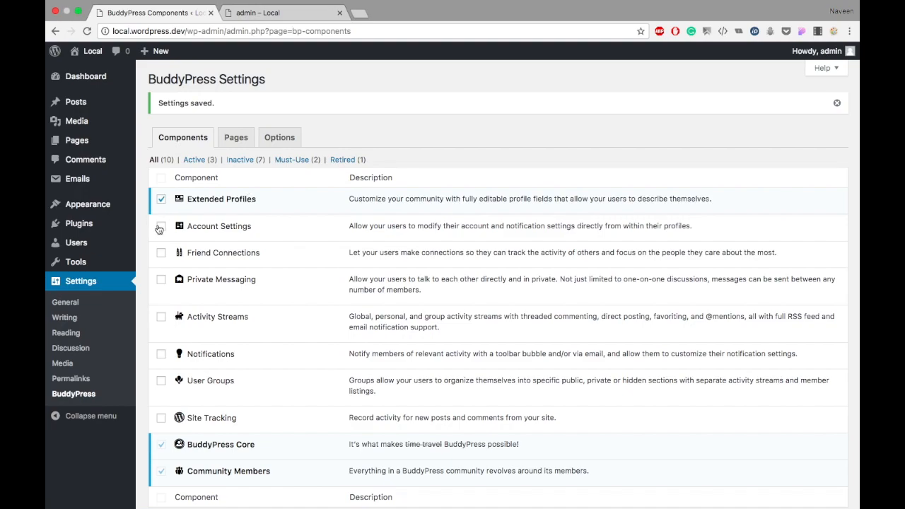
Enable the Account Settings component on BuddyPress Components and save the settings.
click(160, 227)
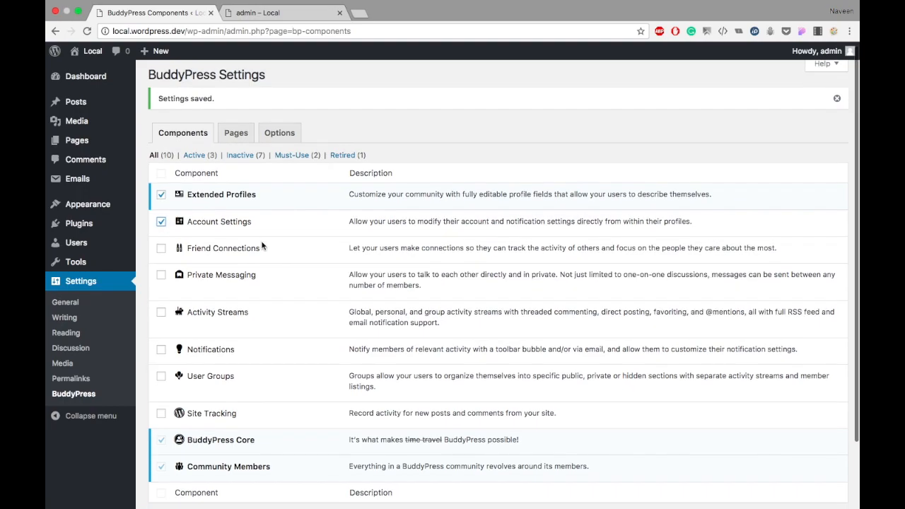
scroll(down, 3)
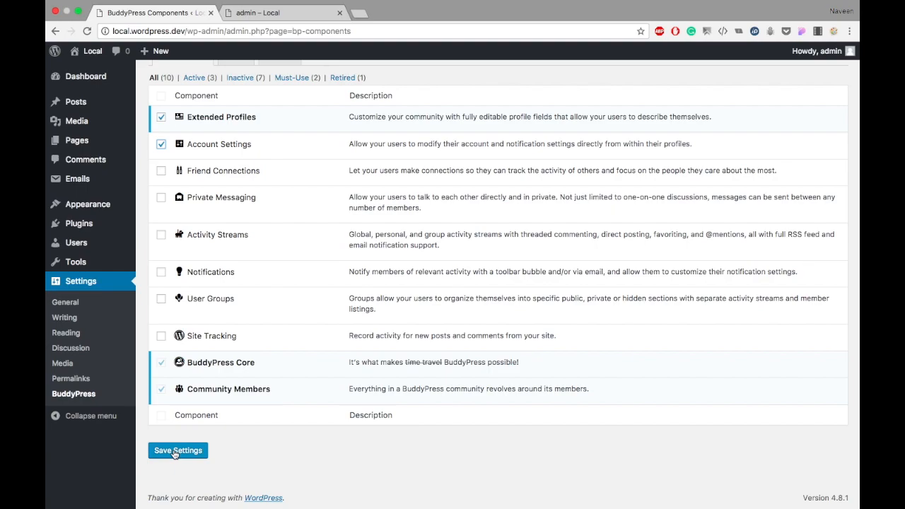
click(177, 450)
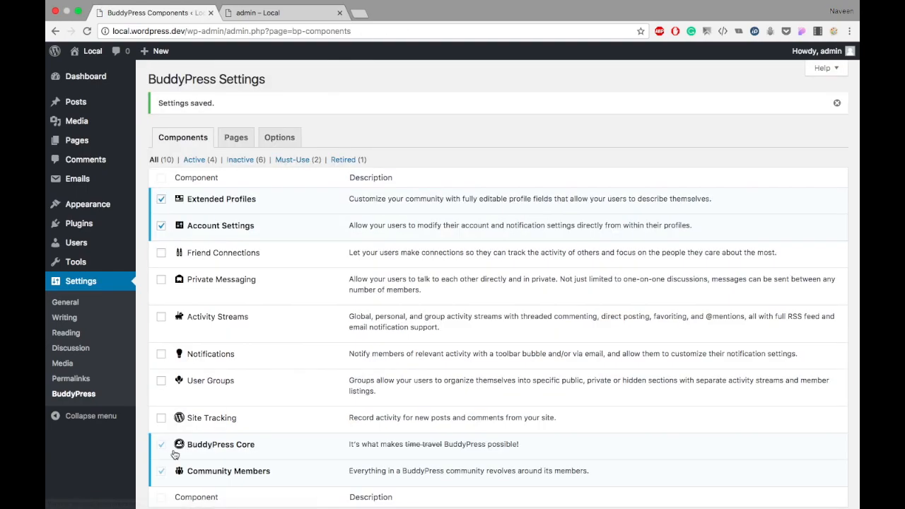
mouse_move(350, 246)
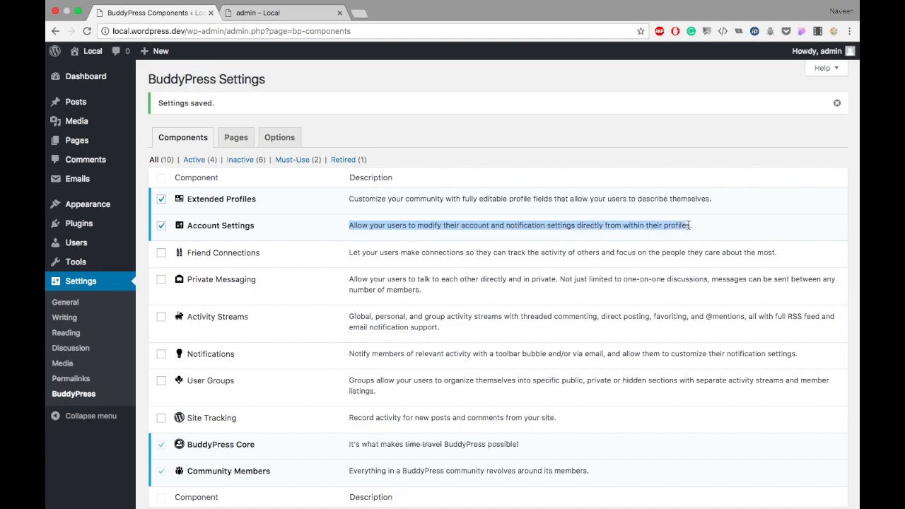
mouse_move(531, 212)
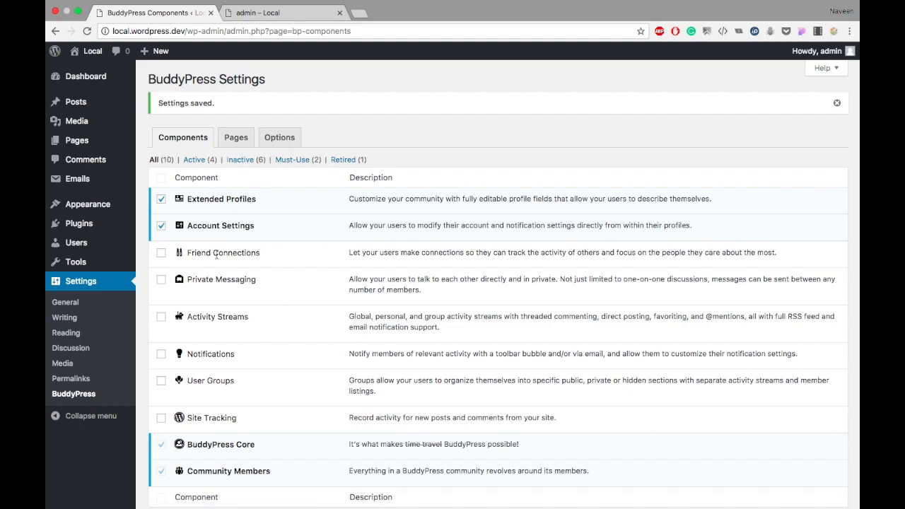
Switch to the browser tab showing the admin's front-end member profile.
click(283, 13)
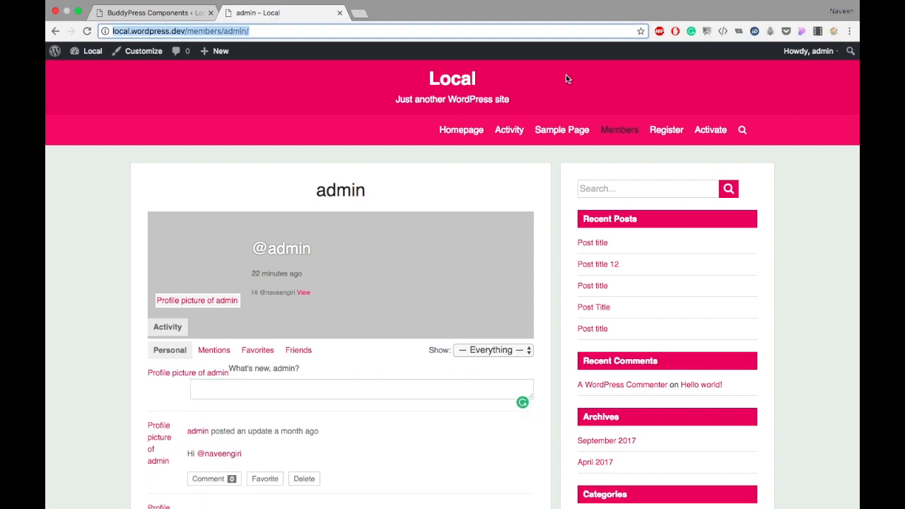
Reload the admin profile and start a separate SessionBox login session in a new tab.
click(361, 394)
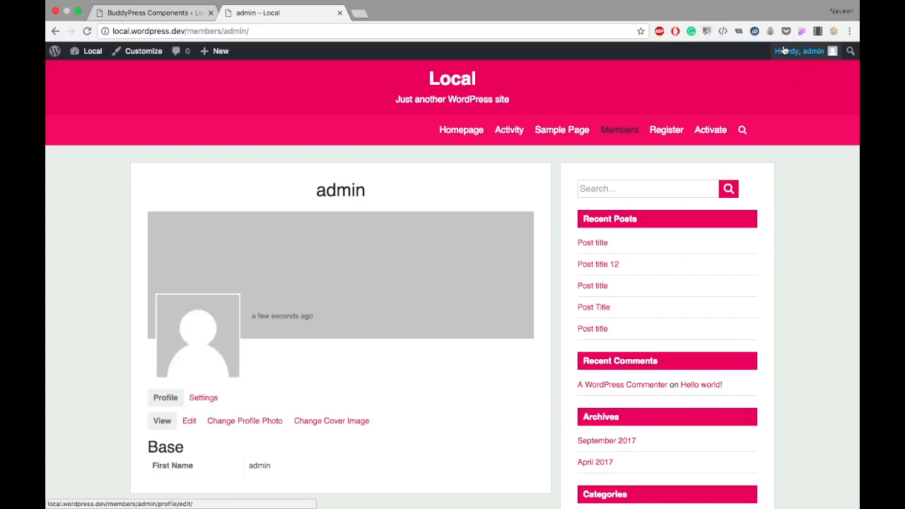
click(706, 31)
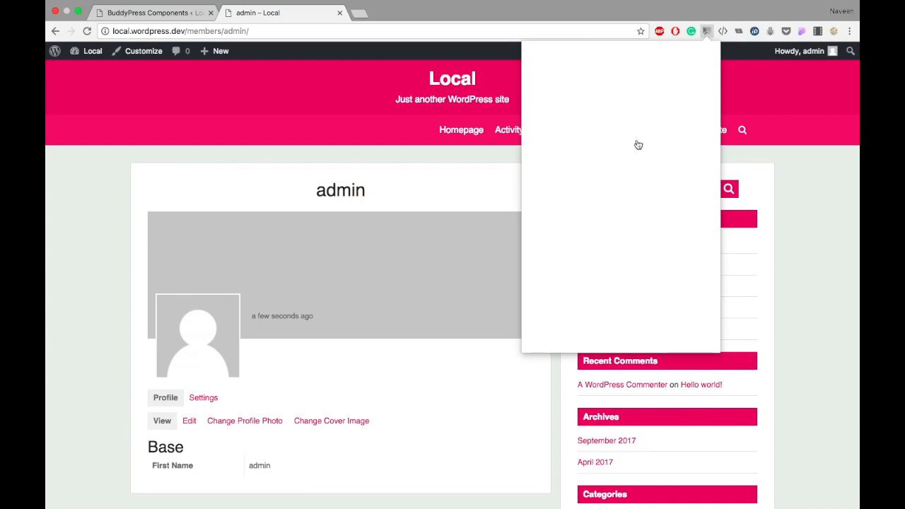
click(706, 30)
text(navee)
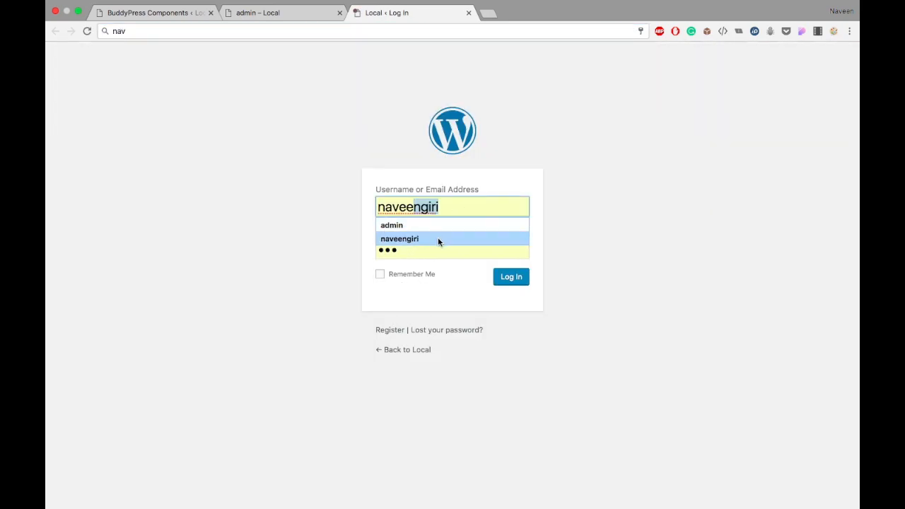
Log in as Naveen Giri and open his profile from the Members directory.
click(510, 277)
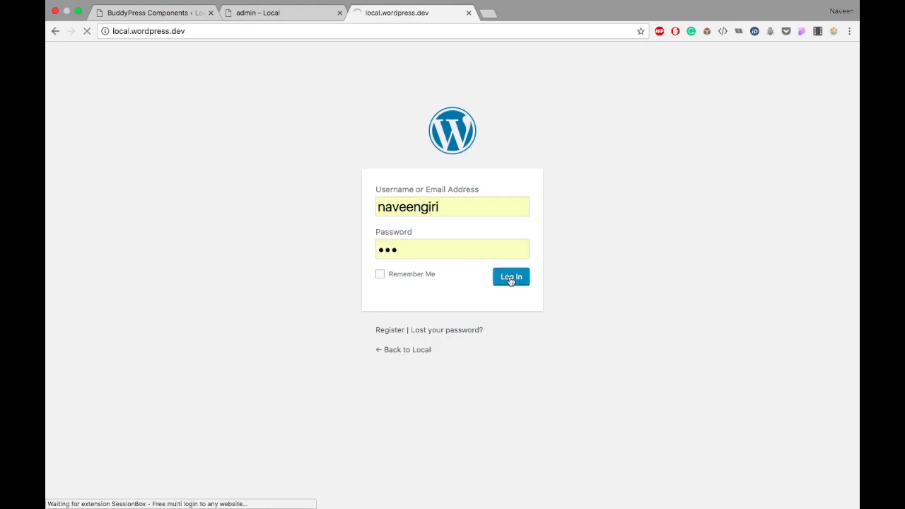
click(510, 277)
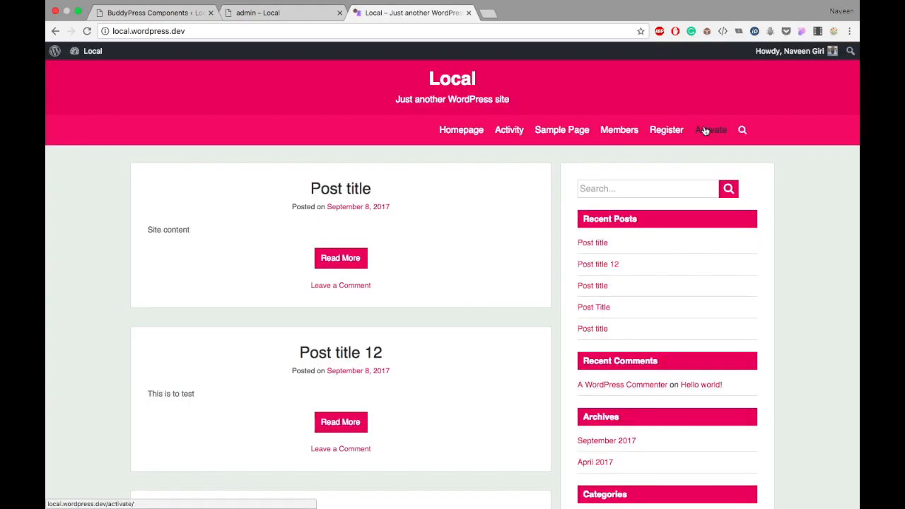
click(619, 129)
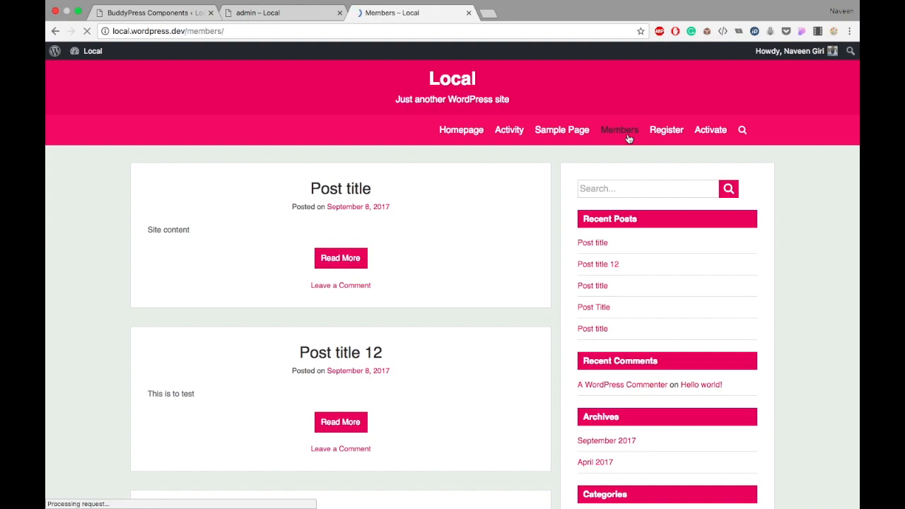
click(619, 130)
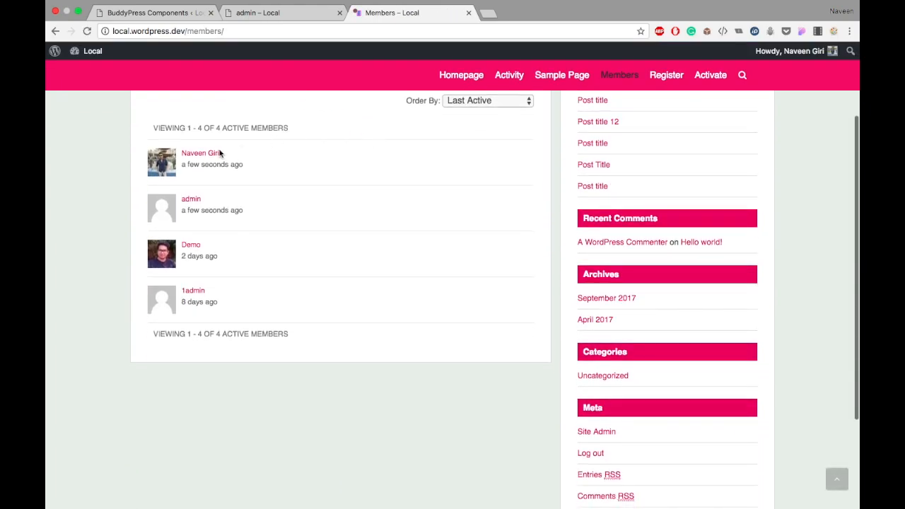
click(201, 153)
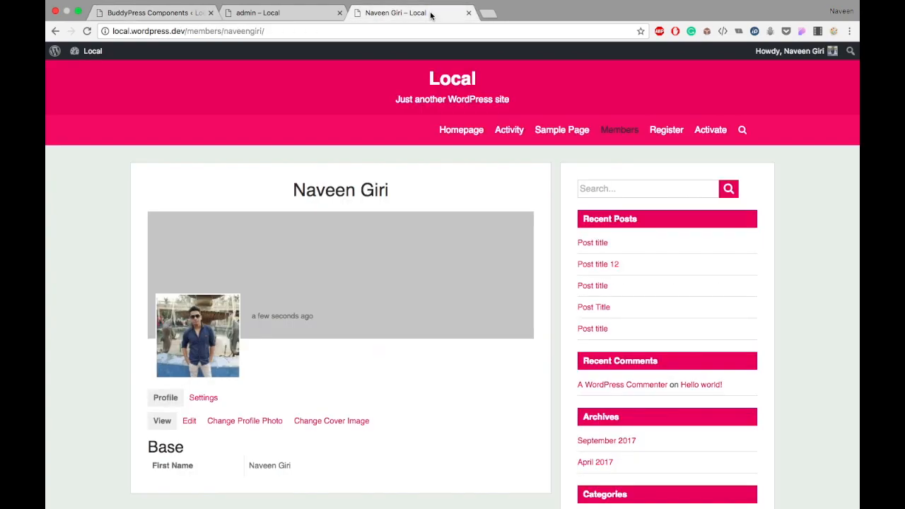
scroll(down, 3)
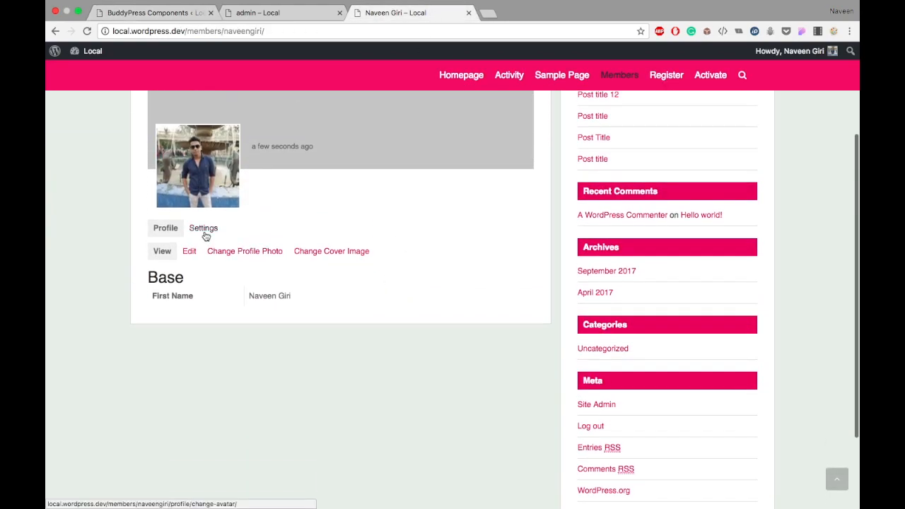
click(204, 228)
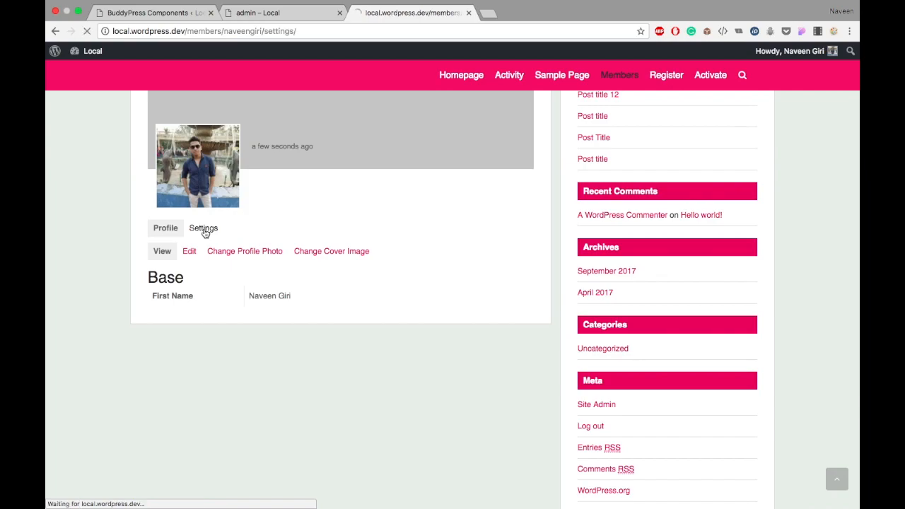
click(203, 228)
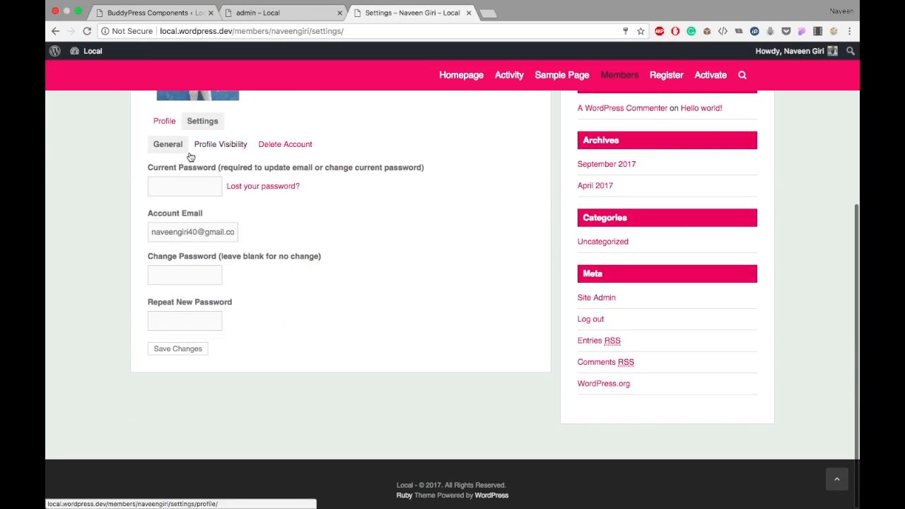
click(185, 186)
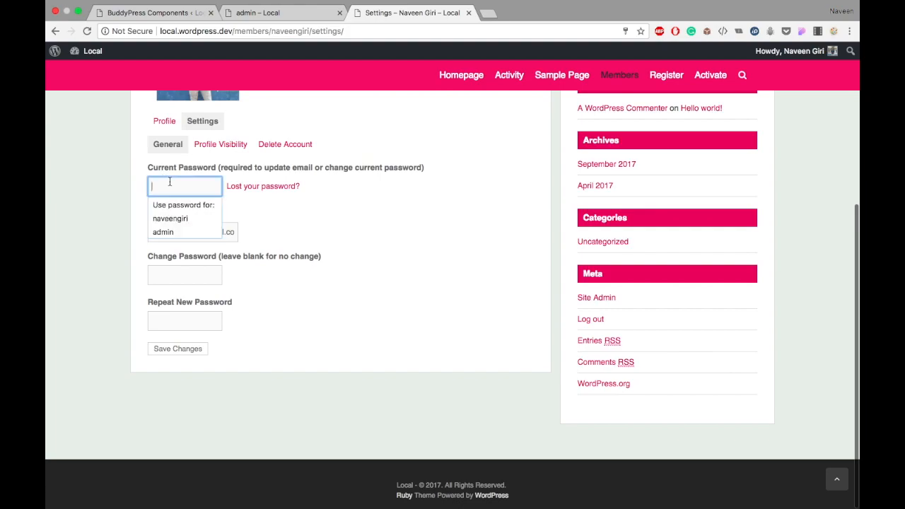
click(184, 274)
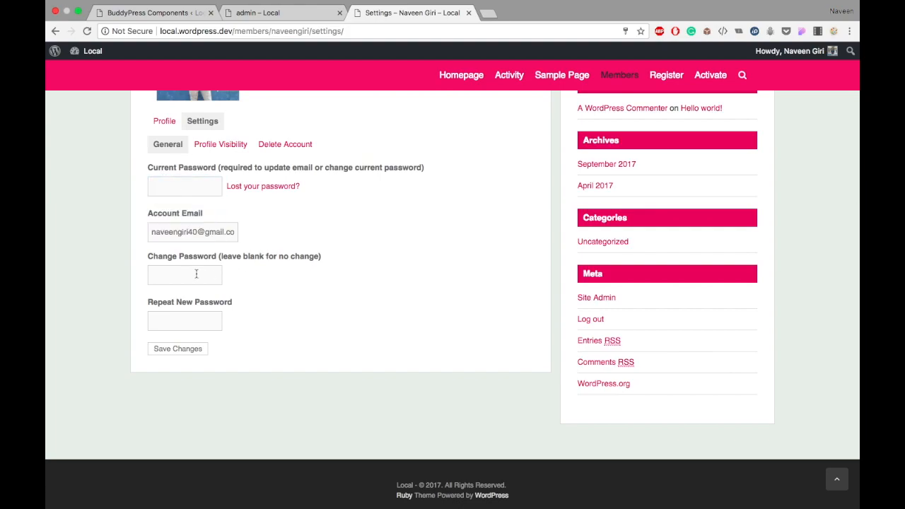
click(192, 232)
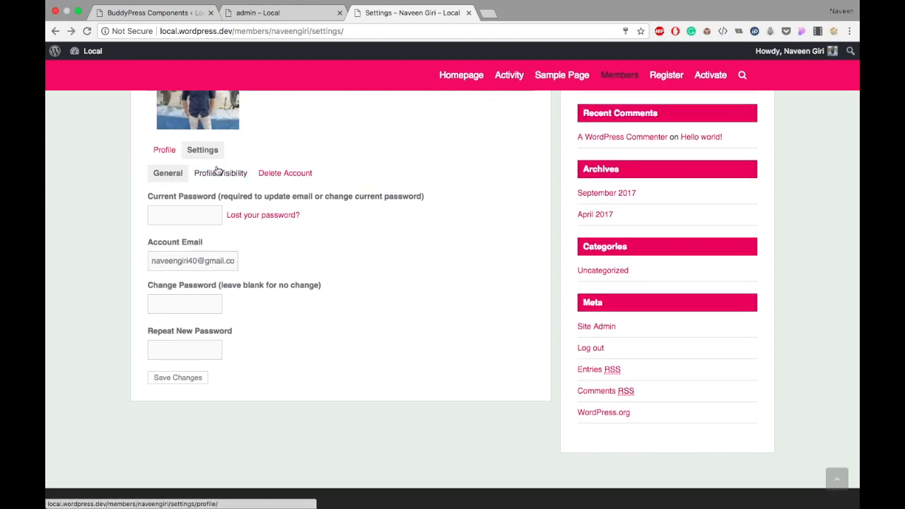
Review Profile Visibility choices, leaving Last Name visible to Everyone.
click(220, 173)
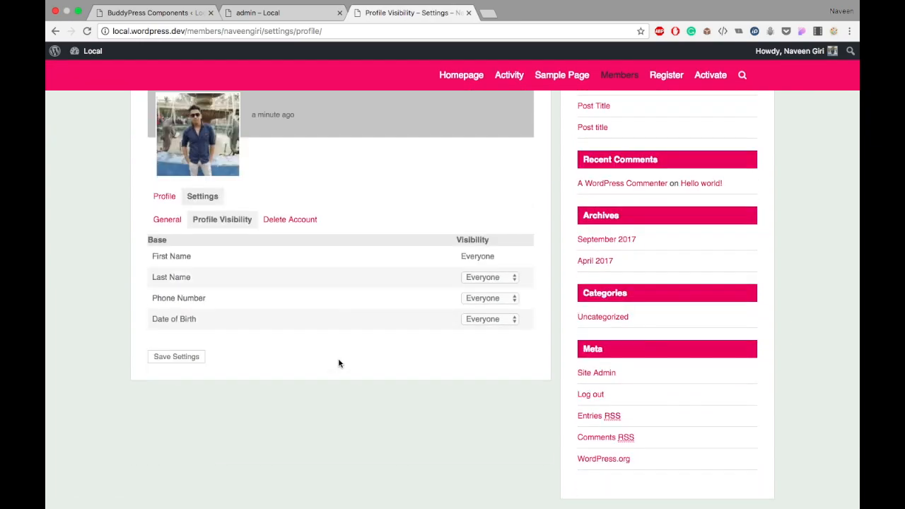
click(490, 277)
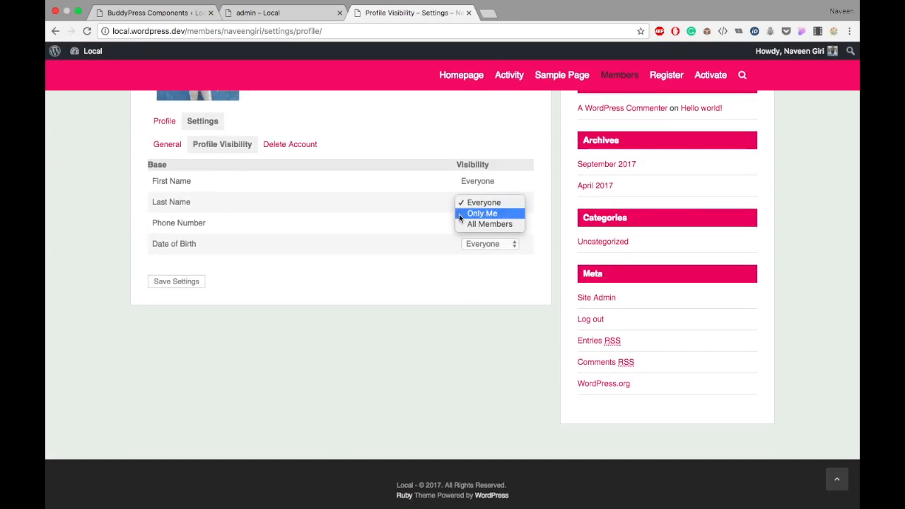
click(489, 202)
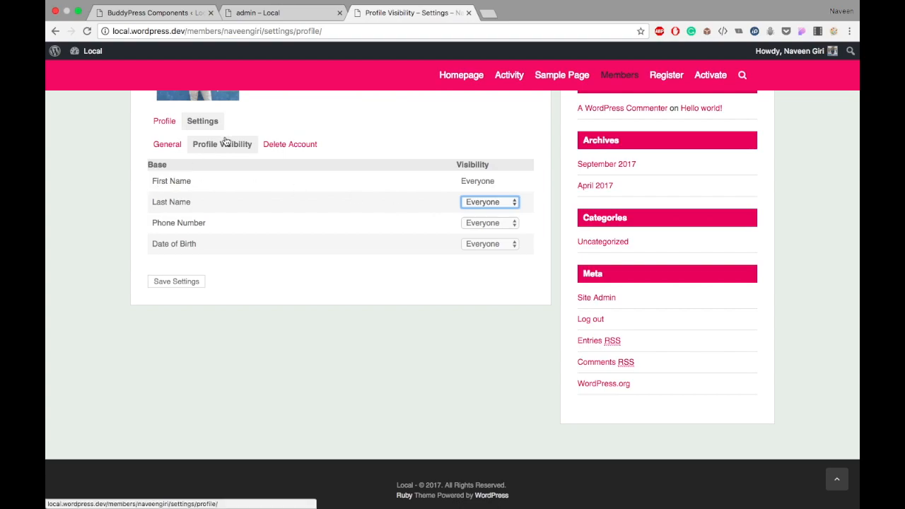
scroll(up, 3)
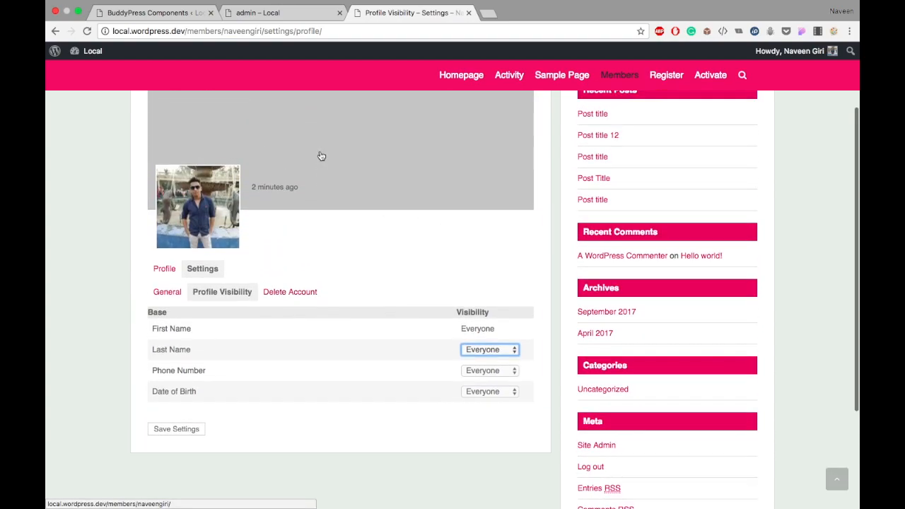
scroll(up, 3)
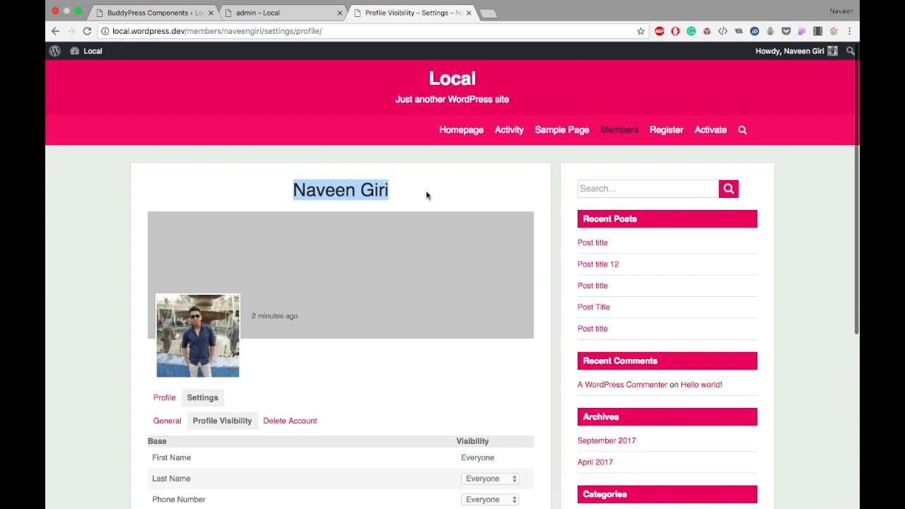
scroll(down, 3)
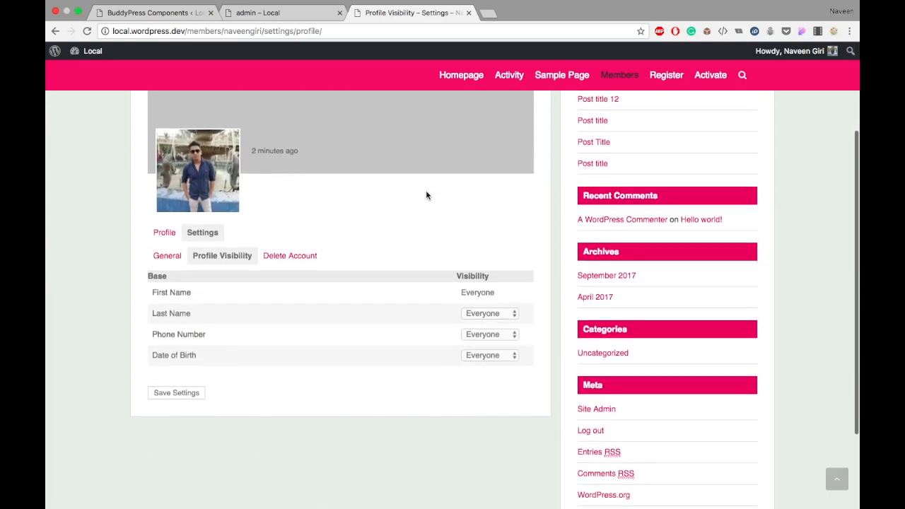
click(490, 313)
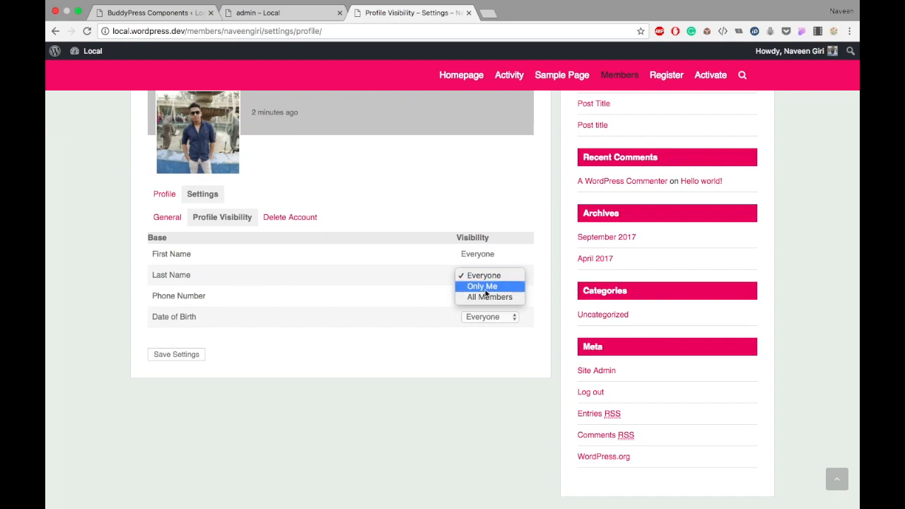
click(485, 275)
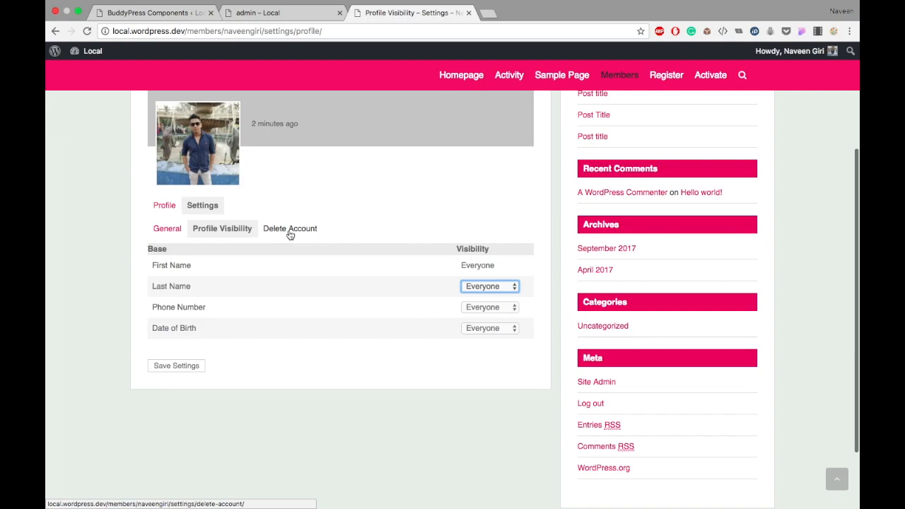
On Delete Account, tick 'I understand the consequences', then switch to the admin profile tab.
click(289, 227)
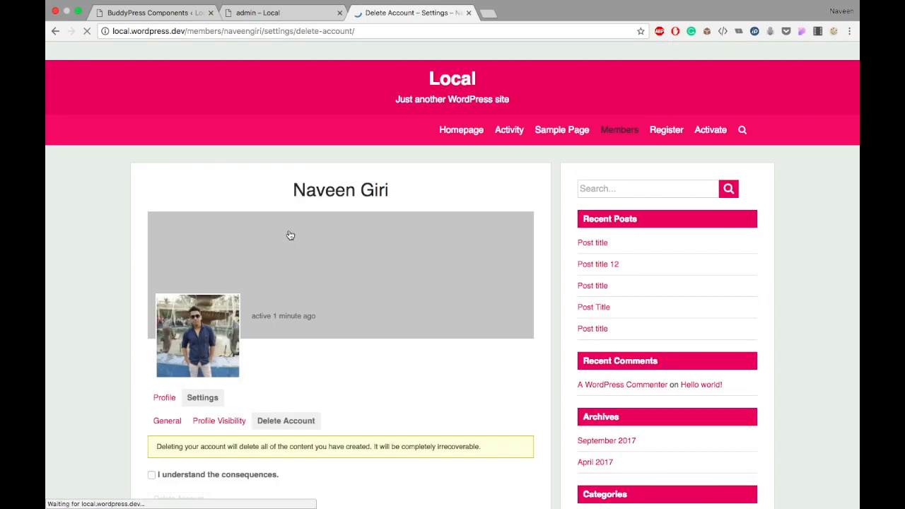
scroll(down, 3)
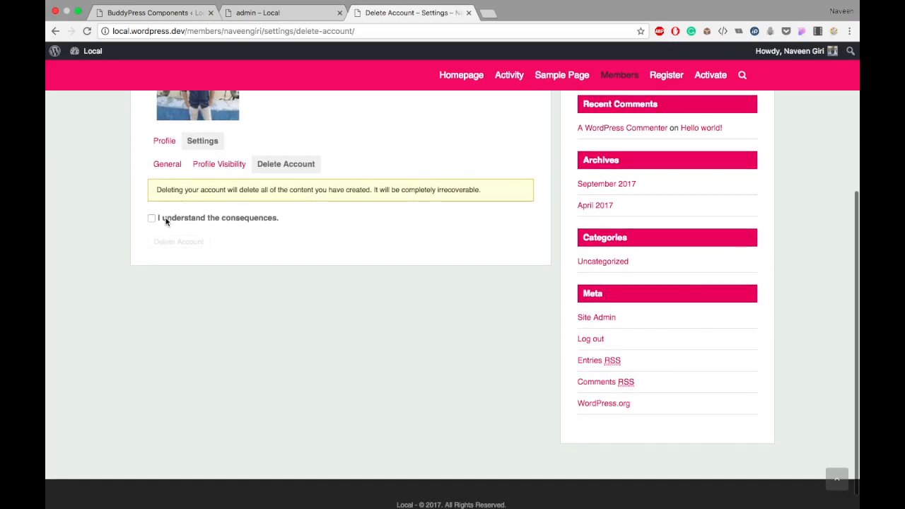
click(151, 218)
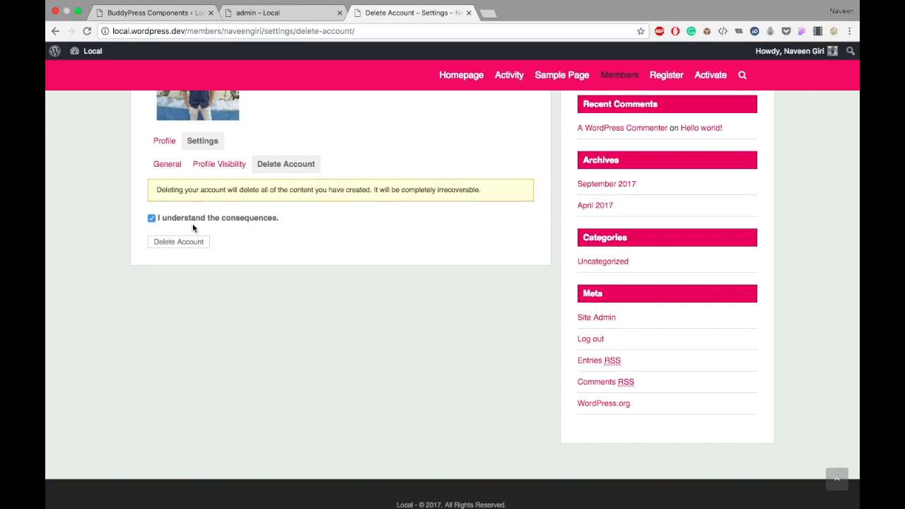
mouse_move(197, 240)
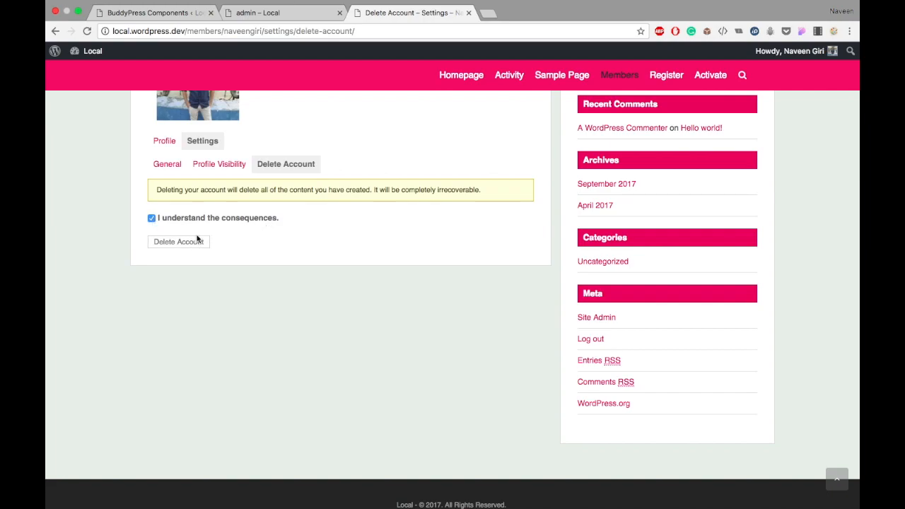
mouse_move(219, 164)
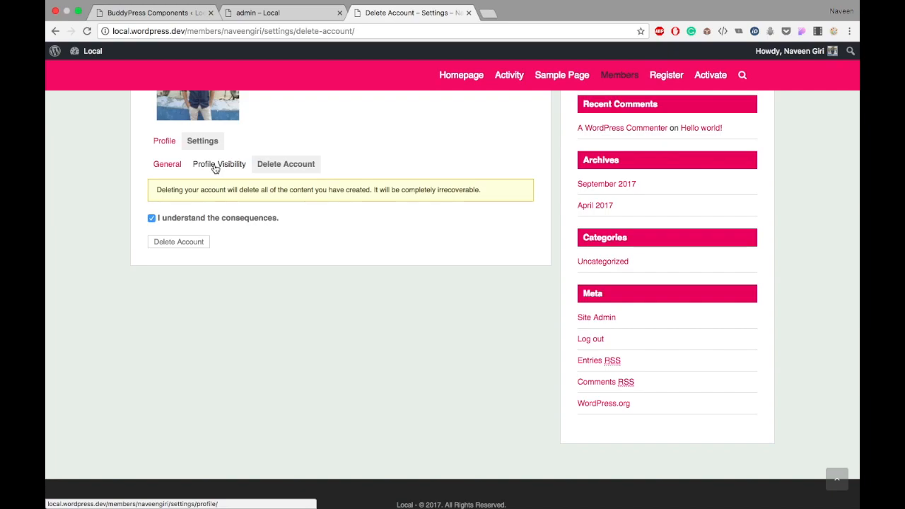
click(283, 13)
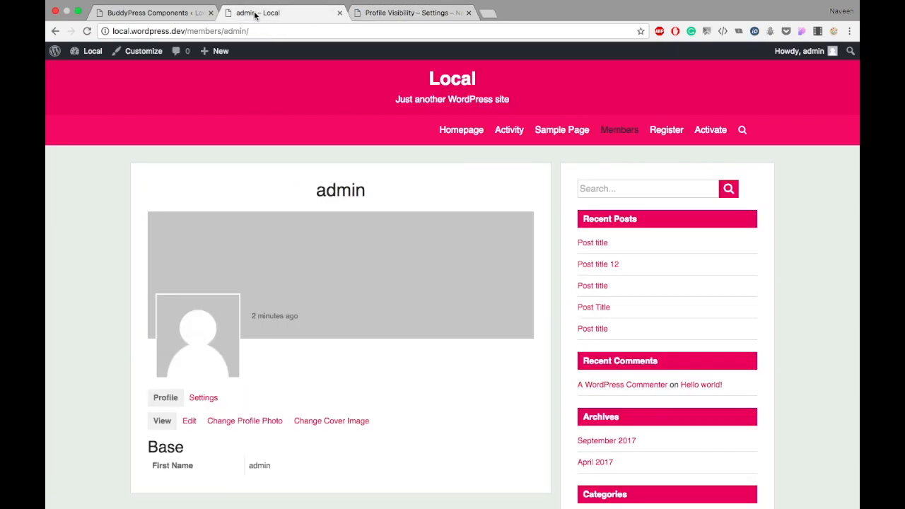
Check BuddyPress Options allow account deletion, then return to the member's Profile Visibility tab.
click(142, 13)
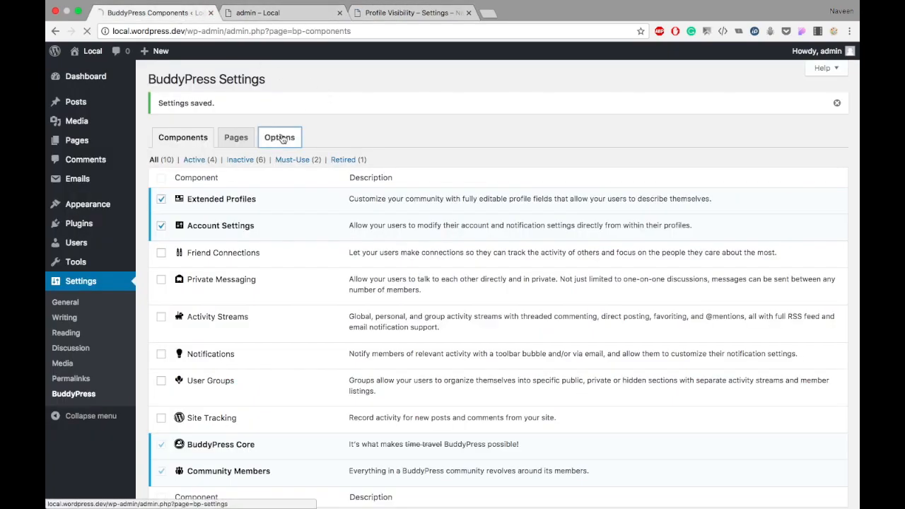
click(279, 137)
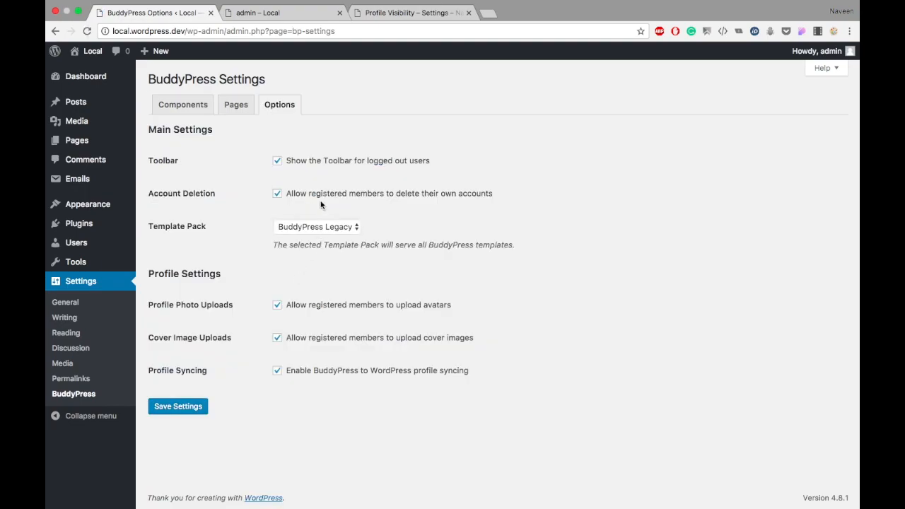
mouse_move(356, 338)
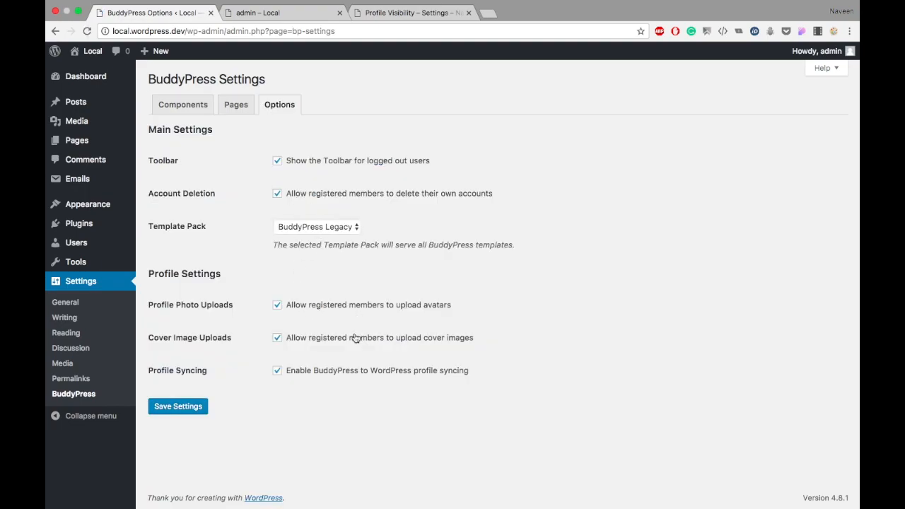
mouse_move(431, 202)
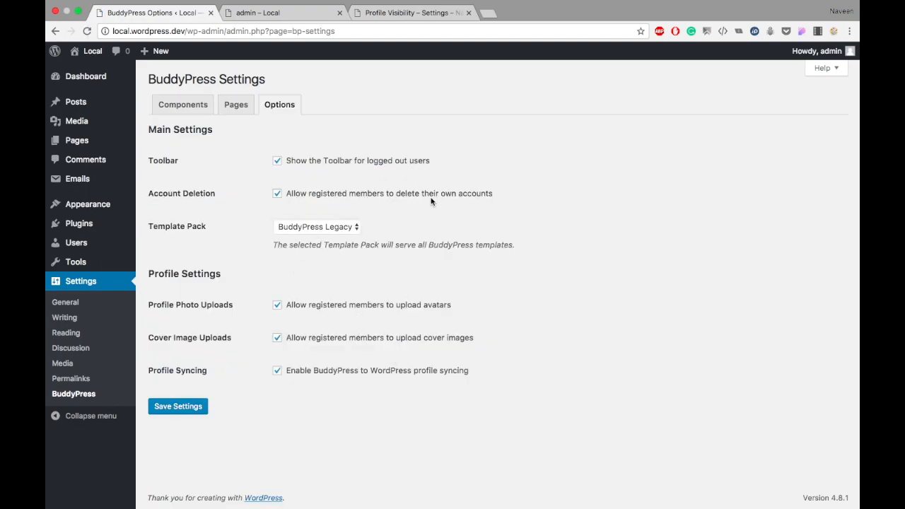
click(411, 12)
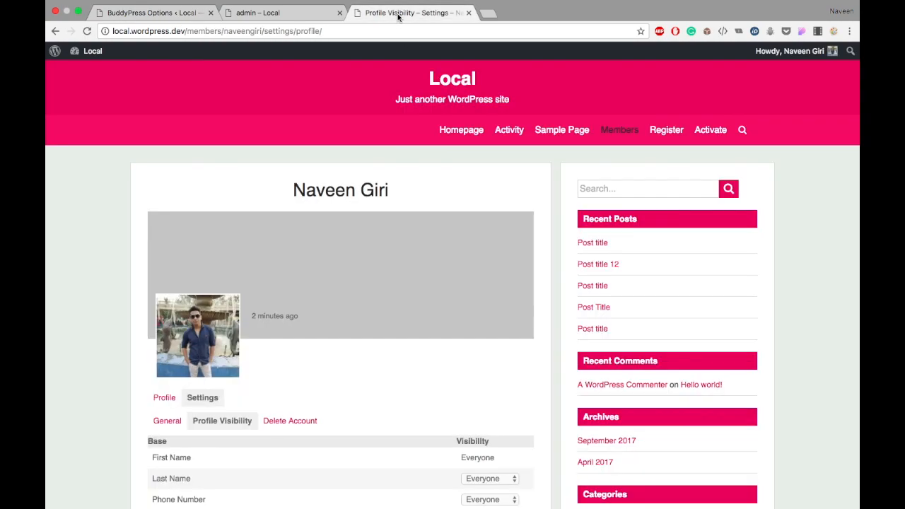
scroll(down, 3)
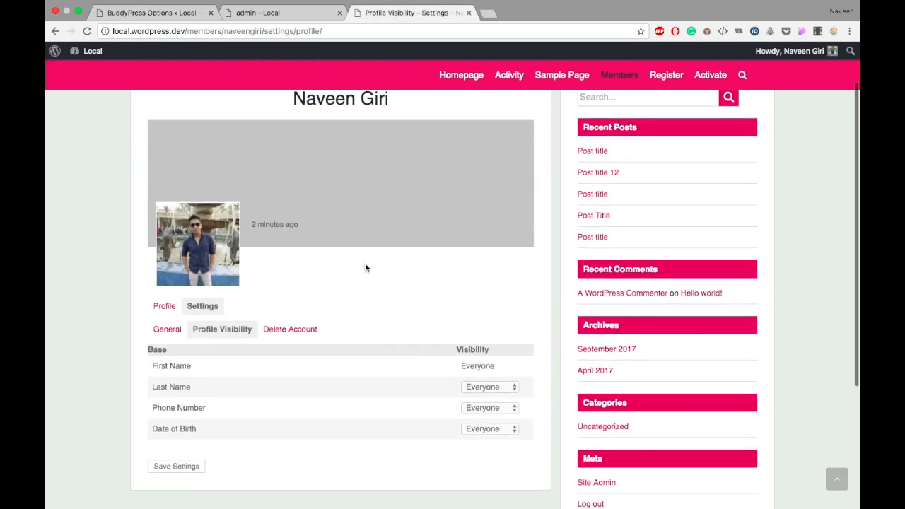
scroll(up, 3)
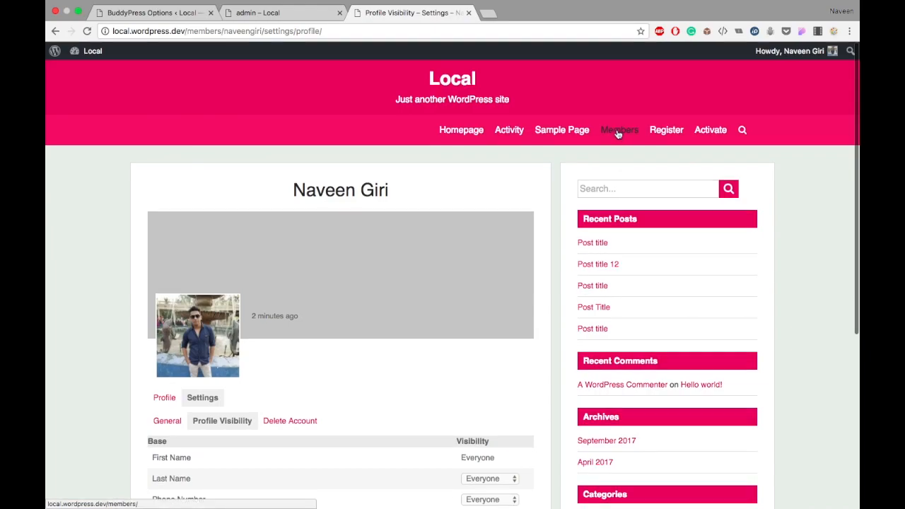
click(619, 129)
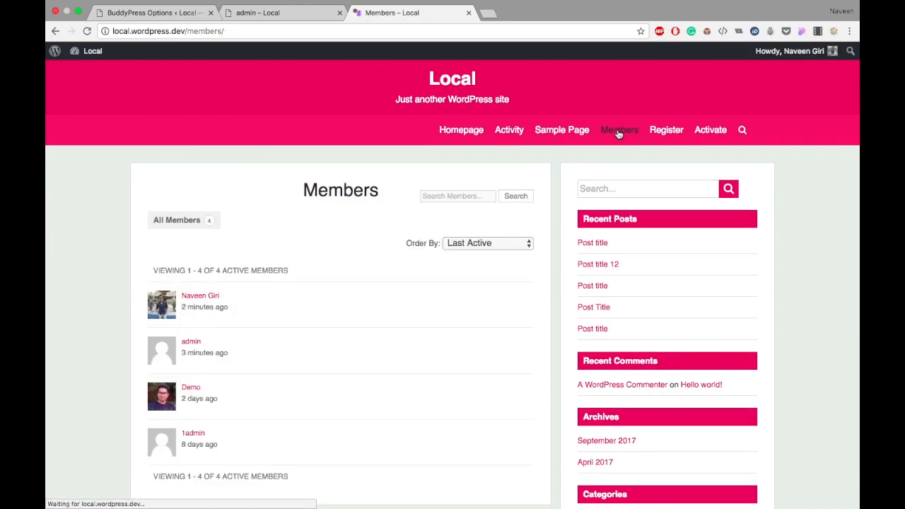
mouse_move(196, 303)
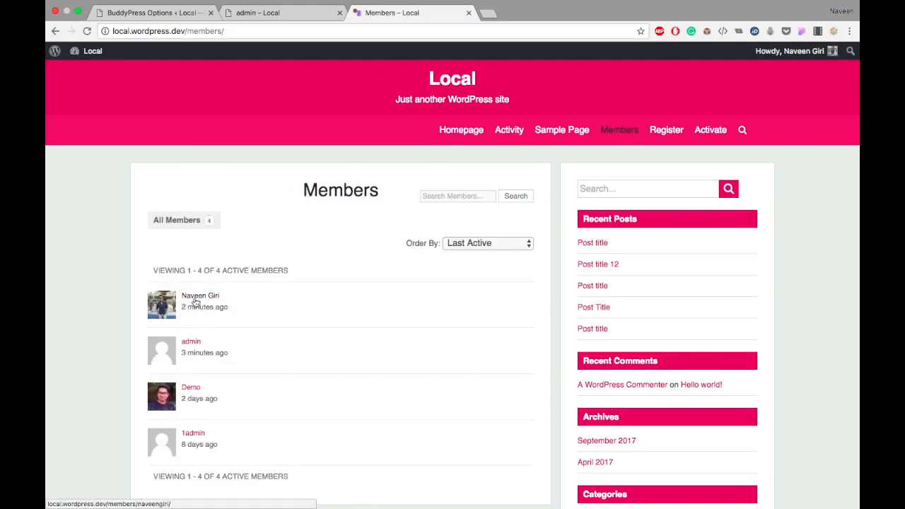
click(201, 295)
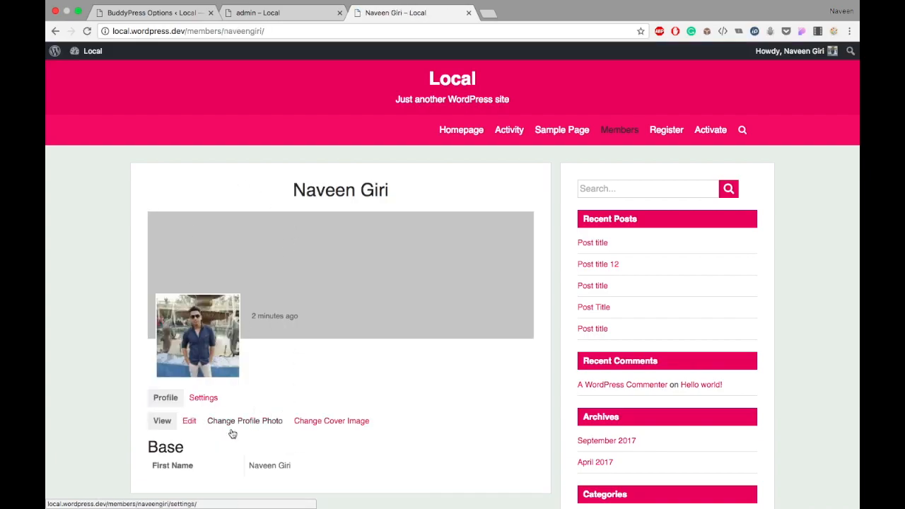
mouse_move(789, 50)
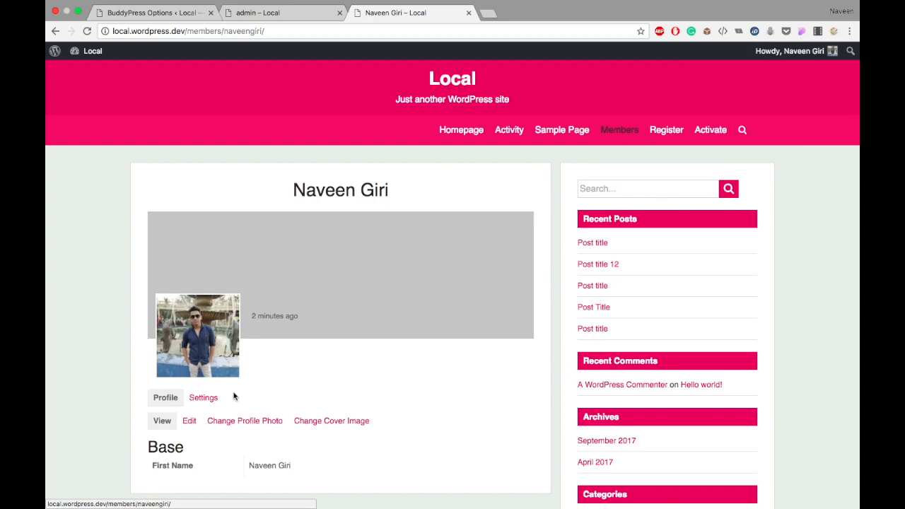
click(203, 398)
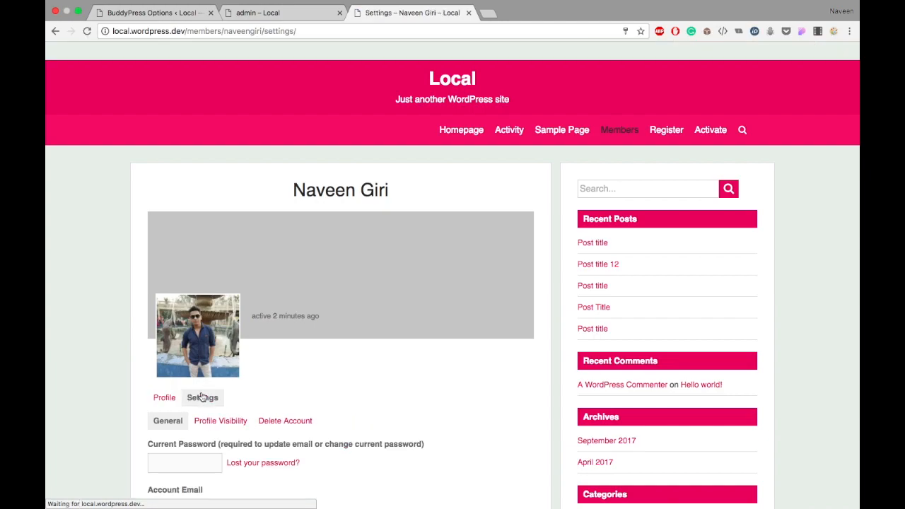
scroll(down, 3)
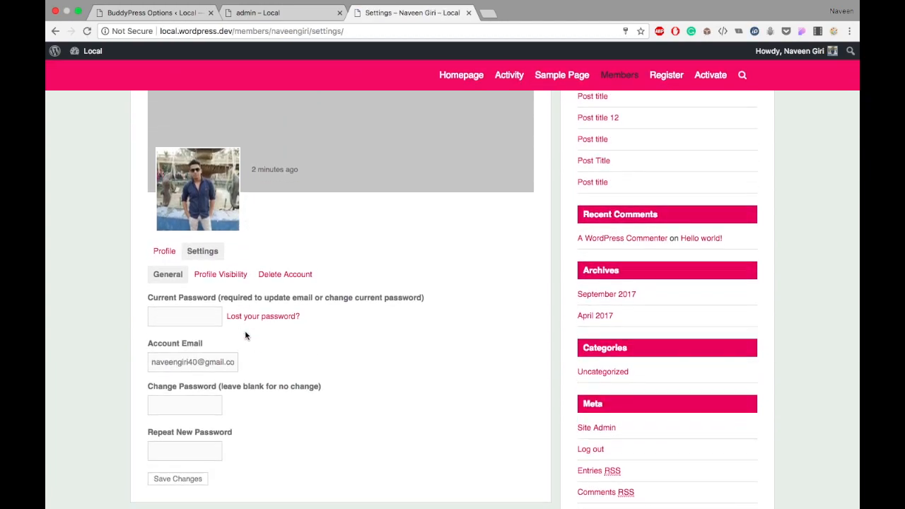
click(148, 13)
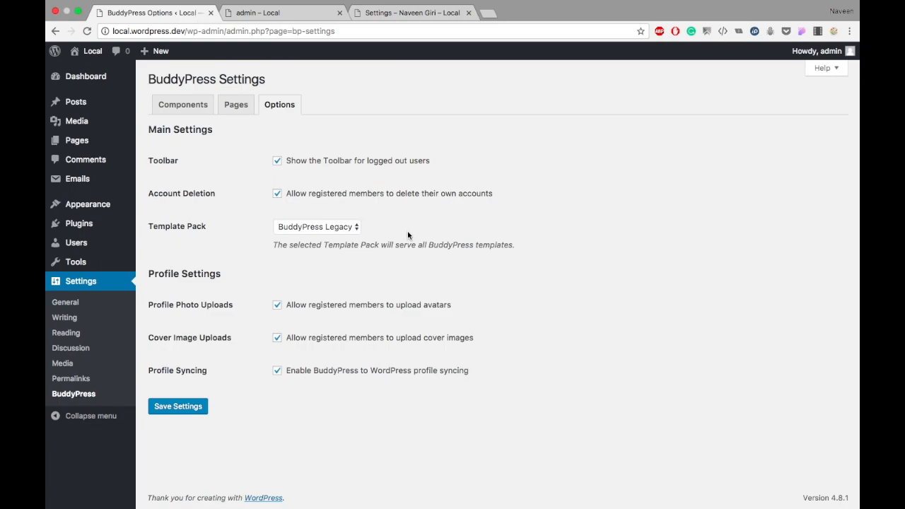
Show the BuddyPress Components list with Extended Profiles and Account Settings active.
click(182, 104)
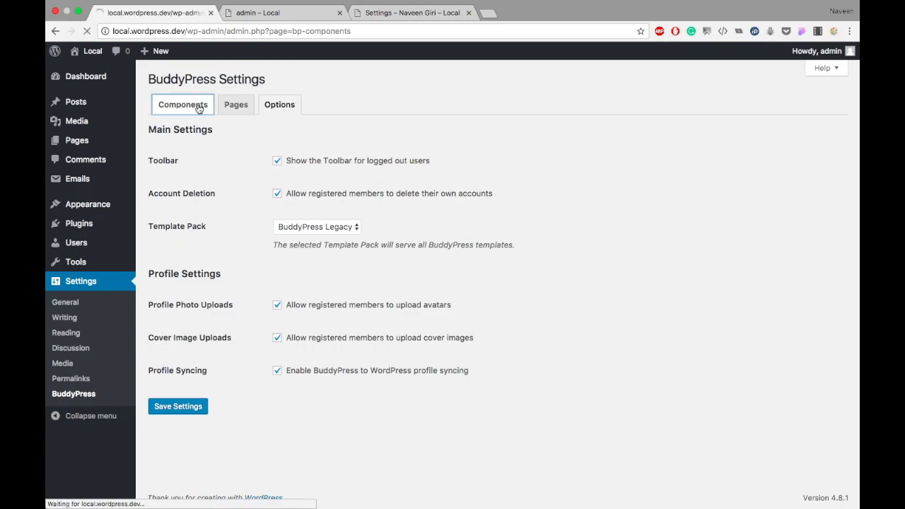
click(183, 104)
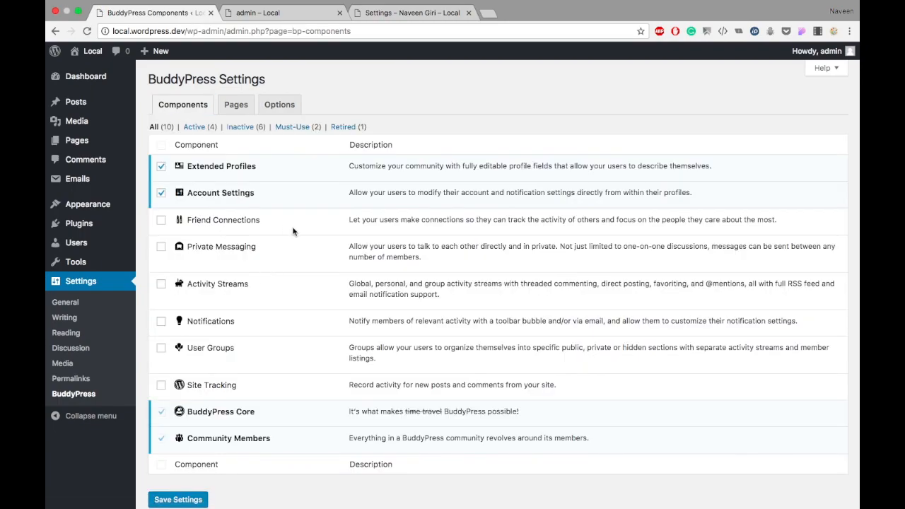
mouse_move(625, 57)
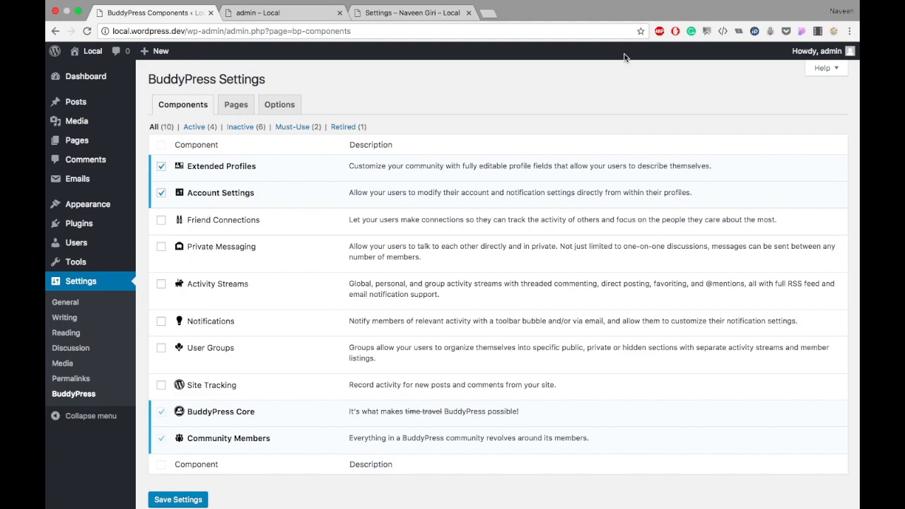